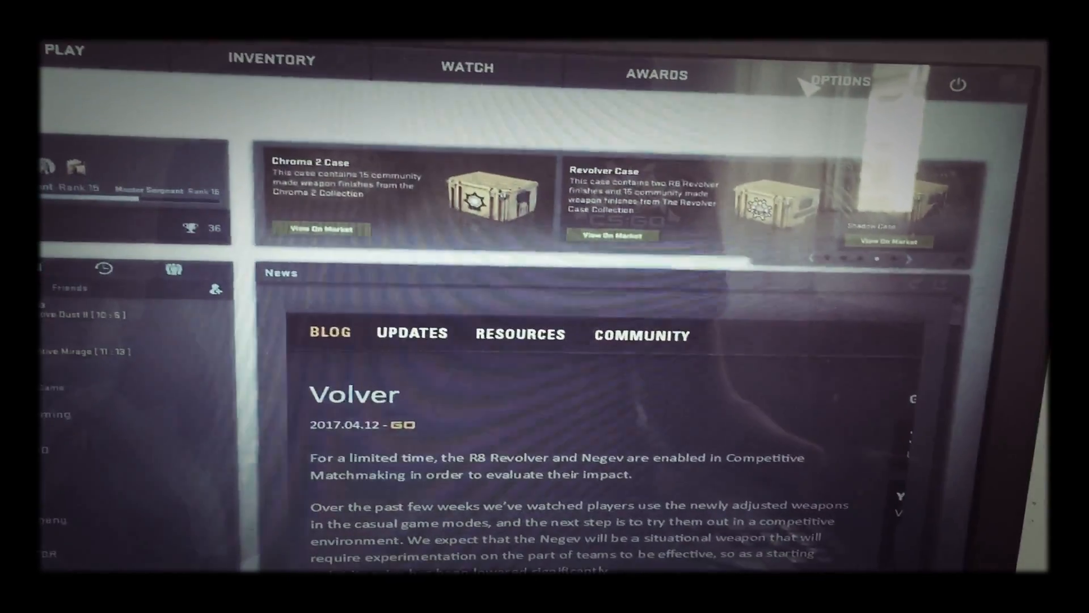
- Show the settings categories under OPTIONS and hover over Video Settings
click(841, 81)
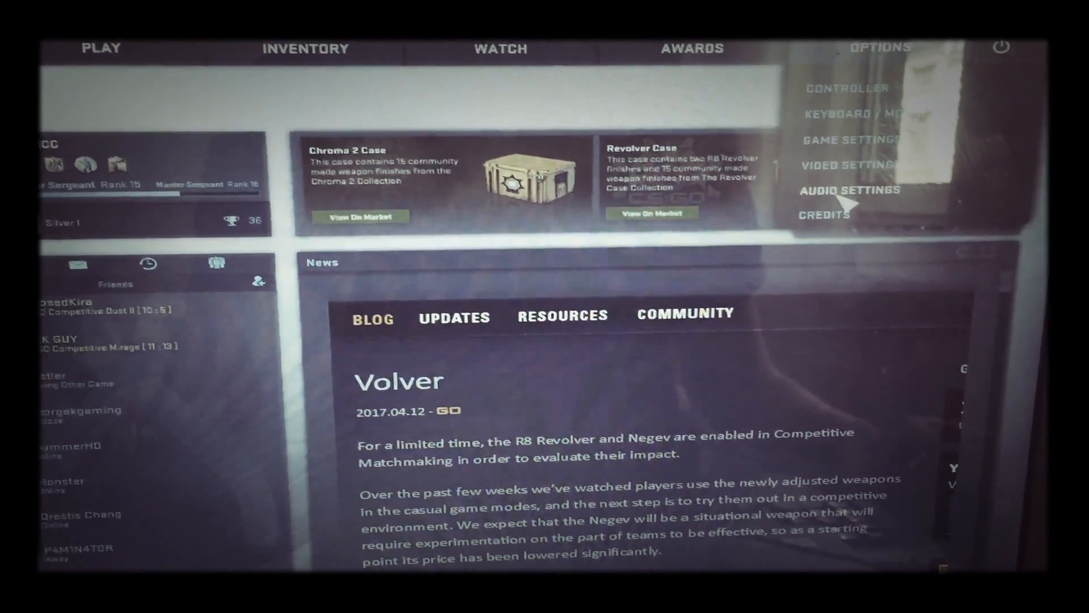
click(852, 165)
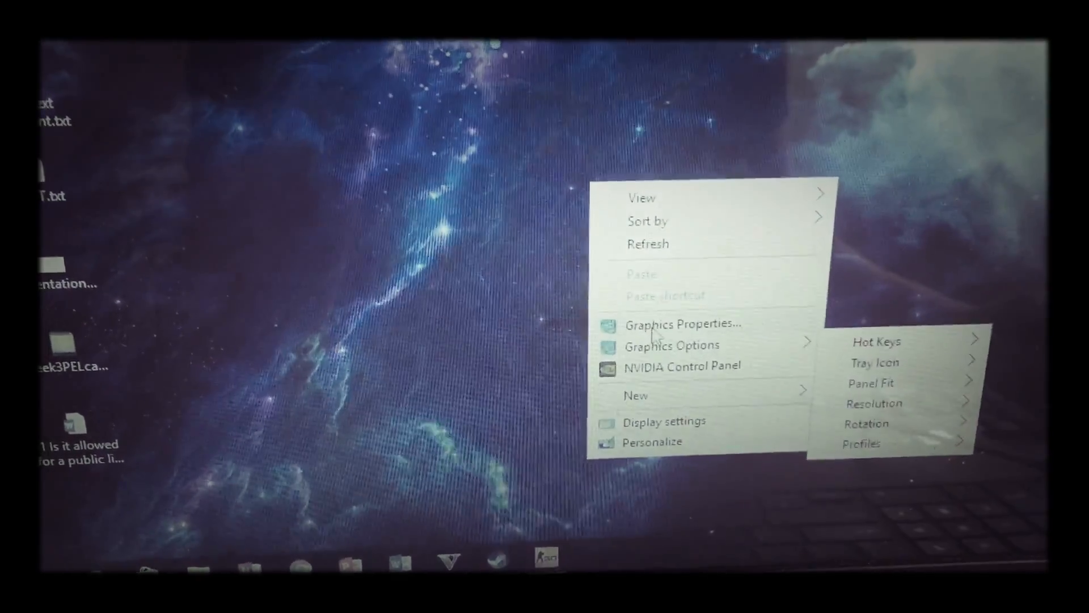
- Launch Graphics Properties from the desktop context menu
click(679, 324)
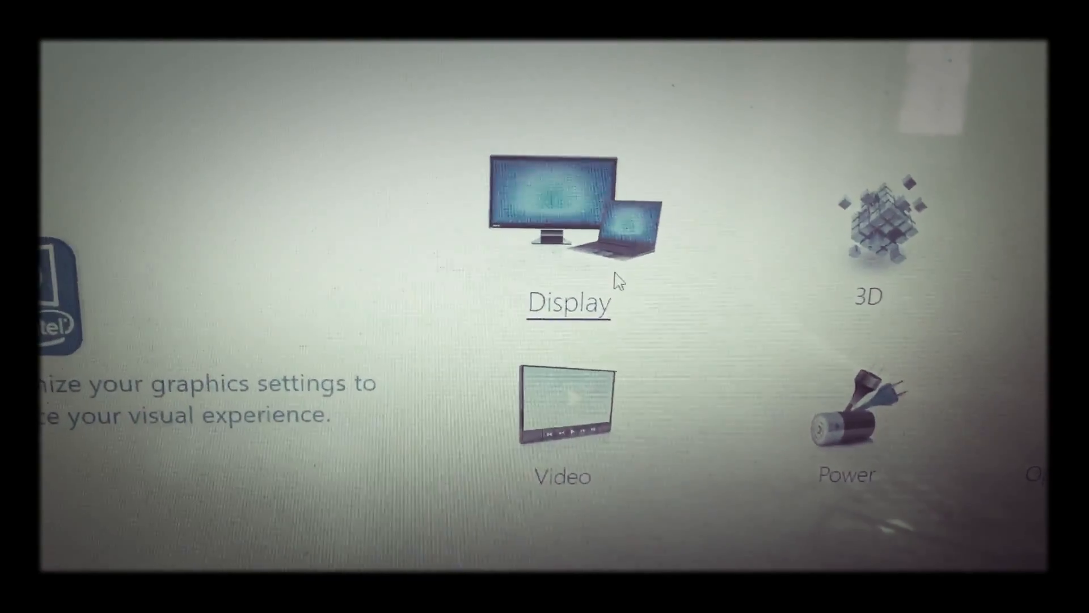
- In Display scaling, enable Scale Full Screen and Override Application Settings
click(569, 216)
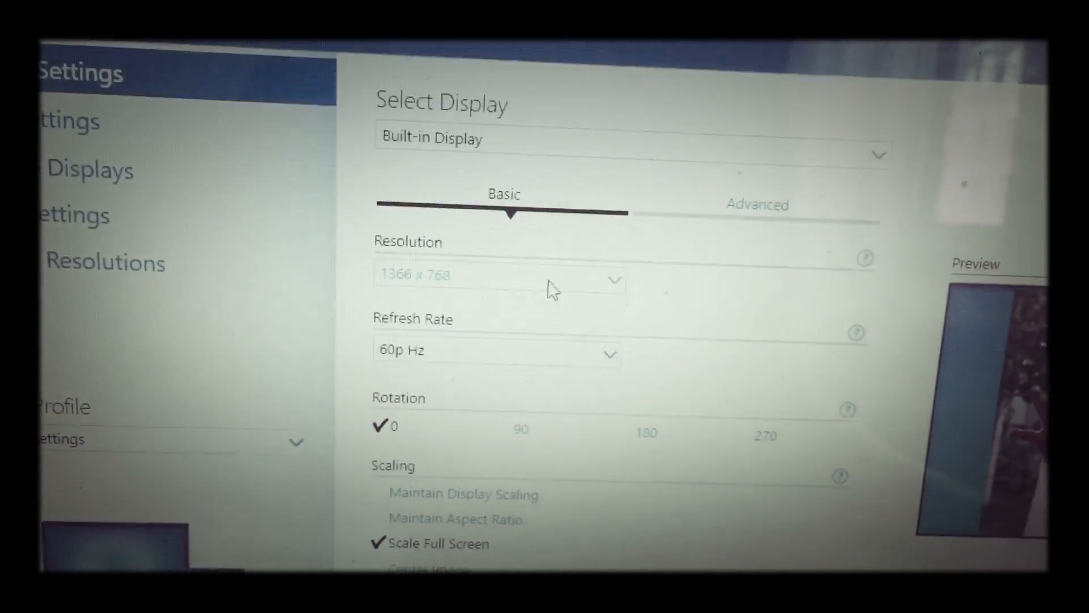
scroll(down, 3)
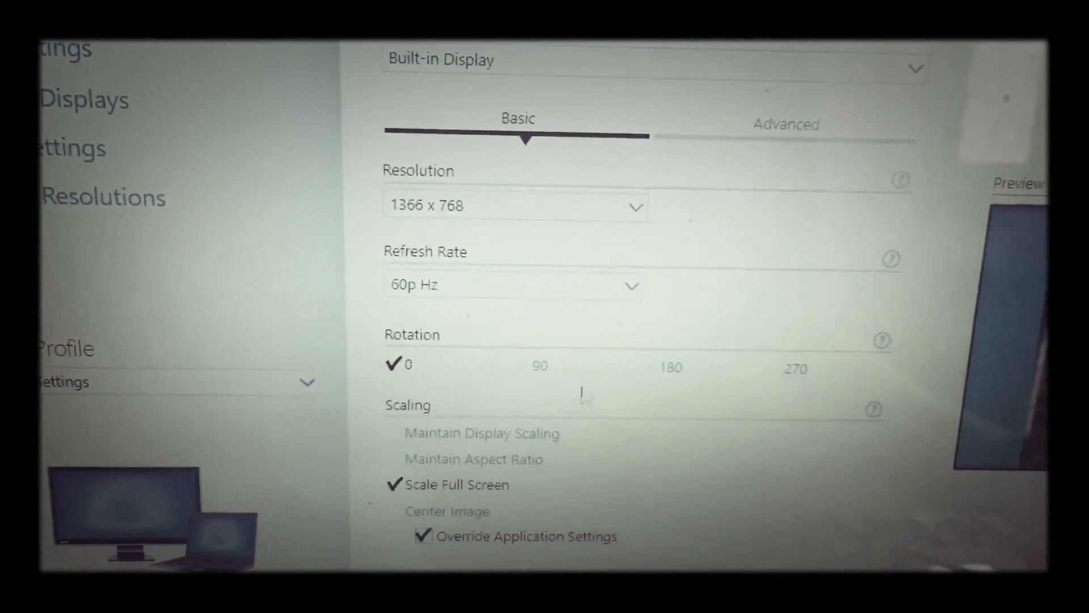
scroll(down, 3)
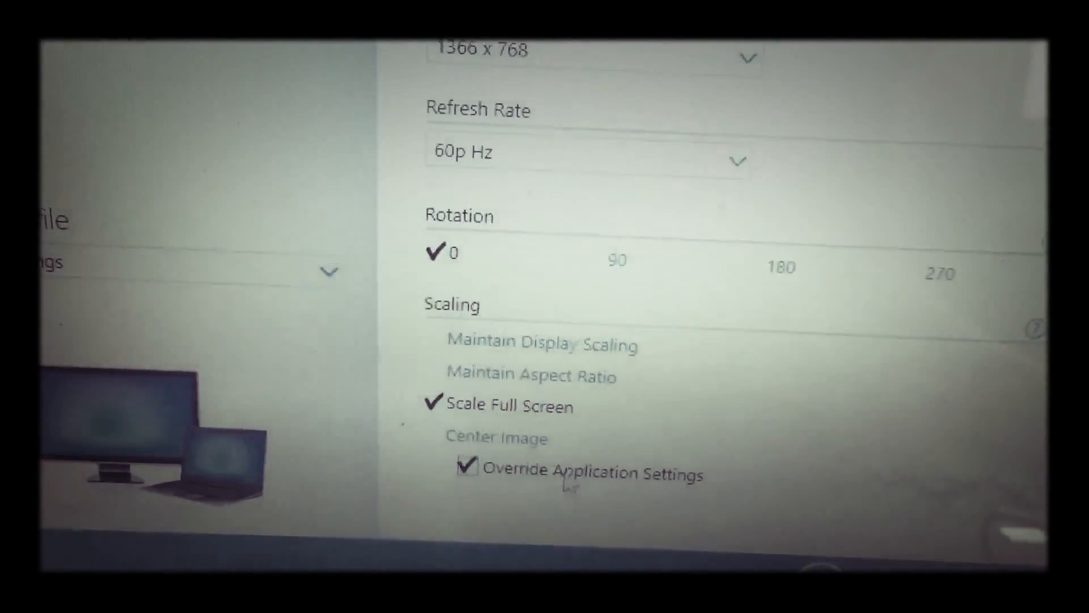
scroll(up, 3)
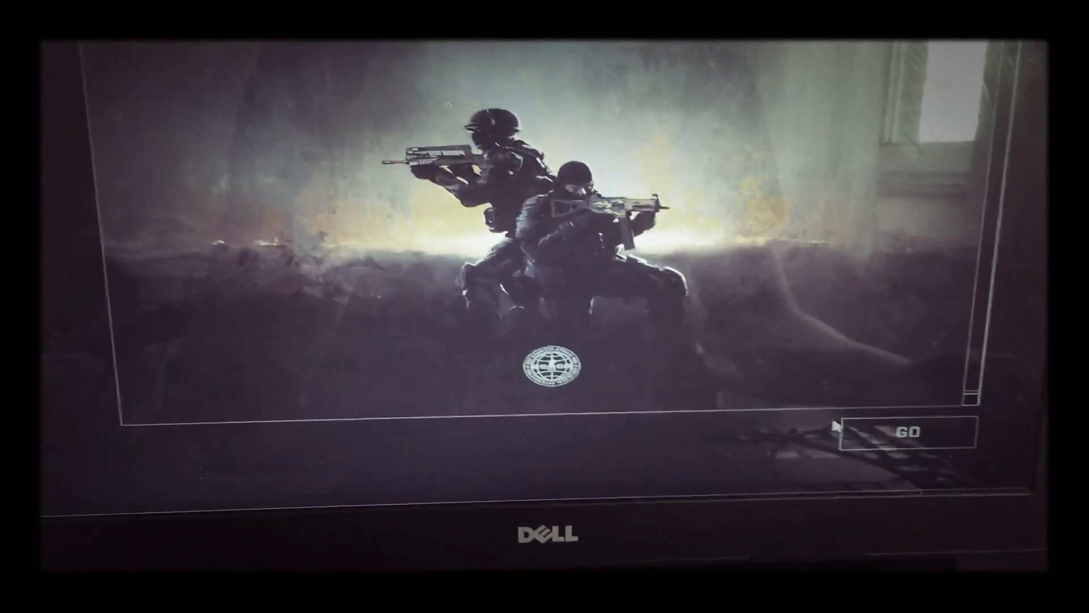
- Continue past the loading screen with GO to reach Choose Team
click(910, 430)
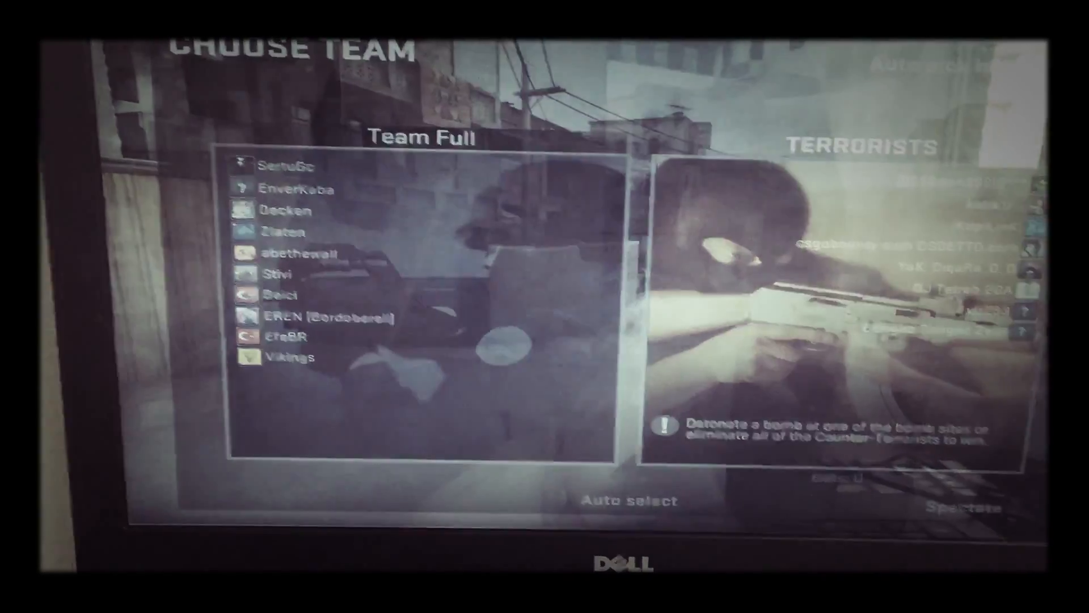